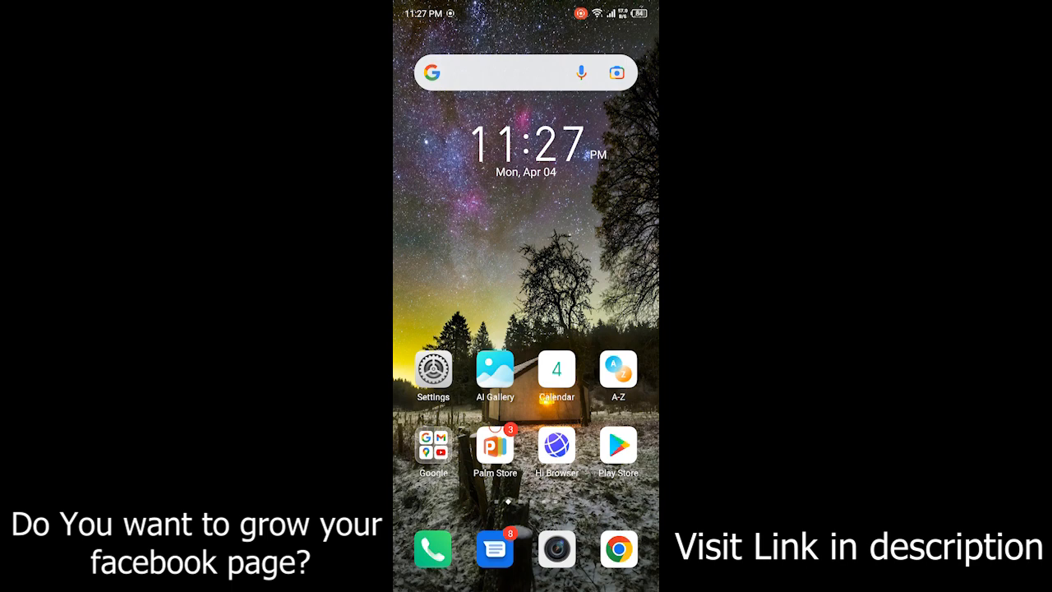
Swipe across the home screen pages to reach Messenger and launch it.
scroll(left, 3)
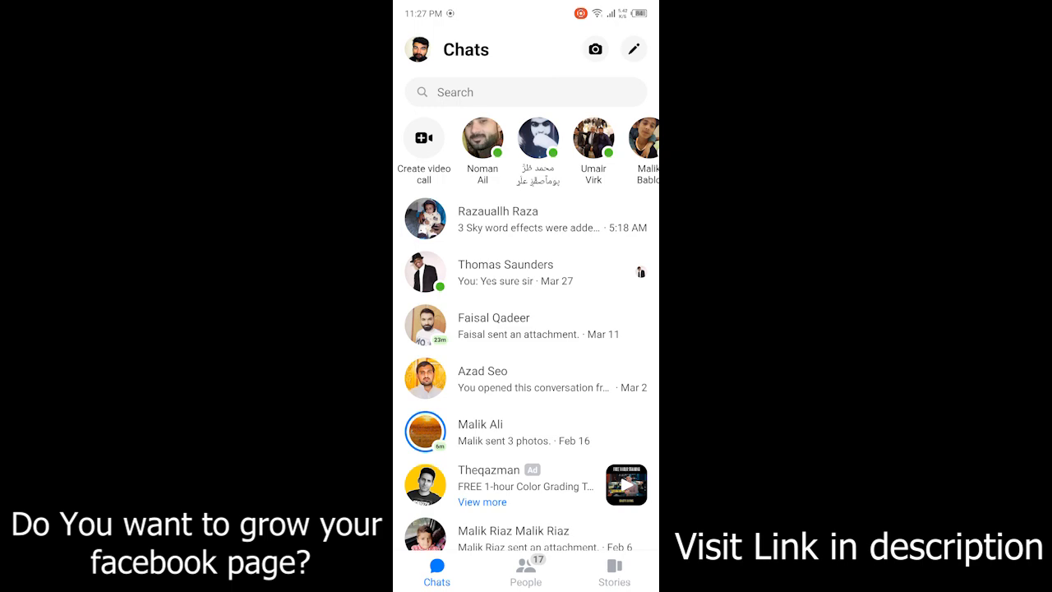
Open the Me settings page through your profile picture on the Chats list.
click(415, 49)
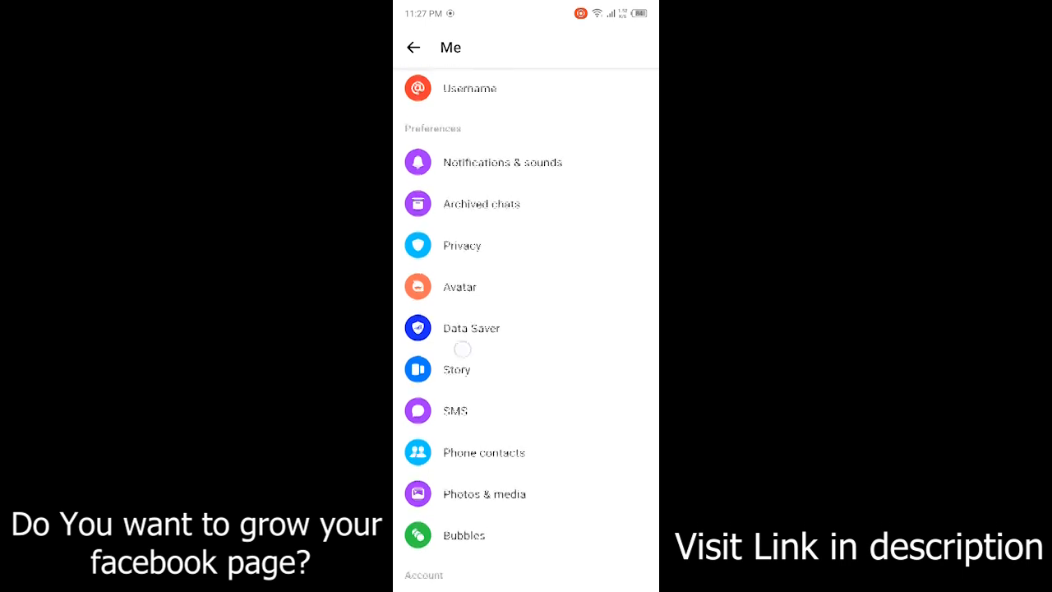
Switch Upload contacts to Off under Phone contacts, then view the uploaded contacts list.
click(484, 452)
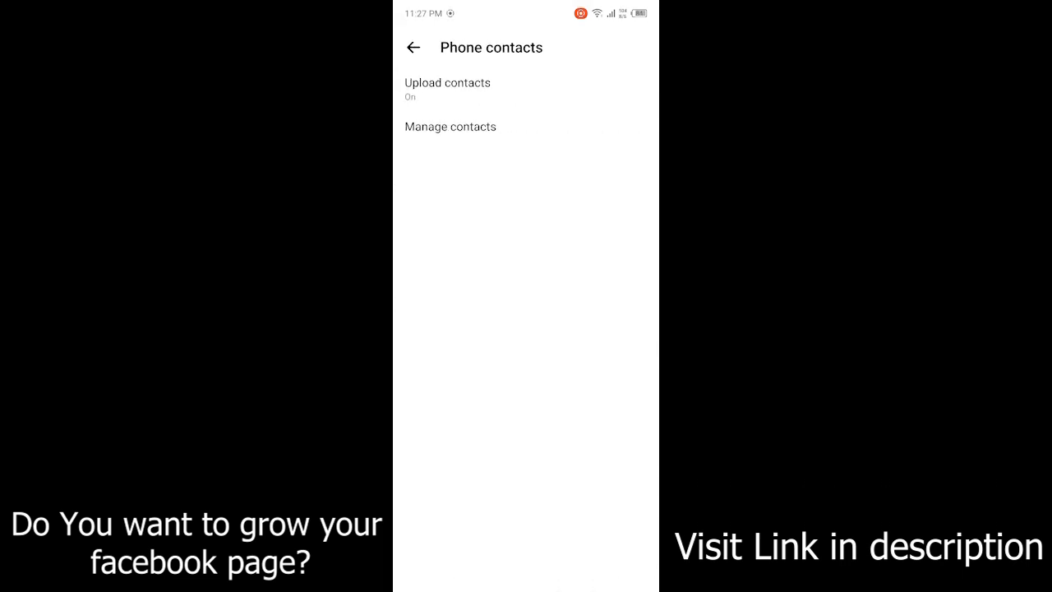
click(446, 89)
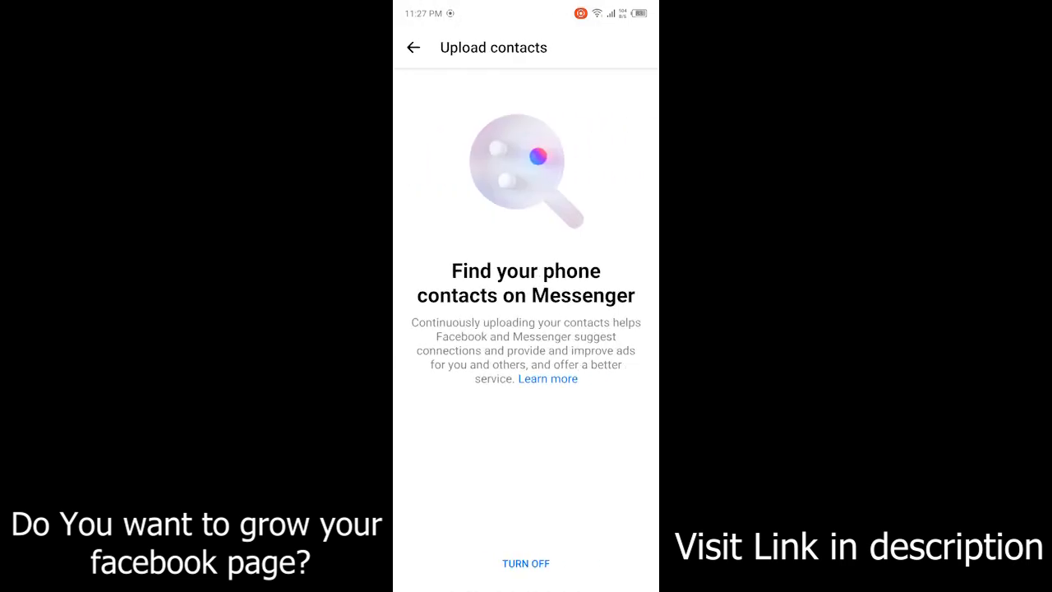
click(525, 563)
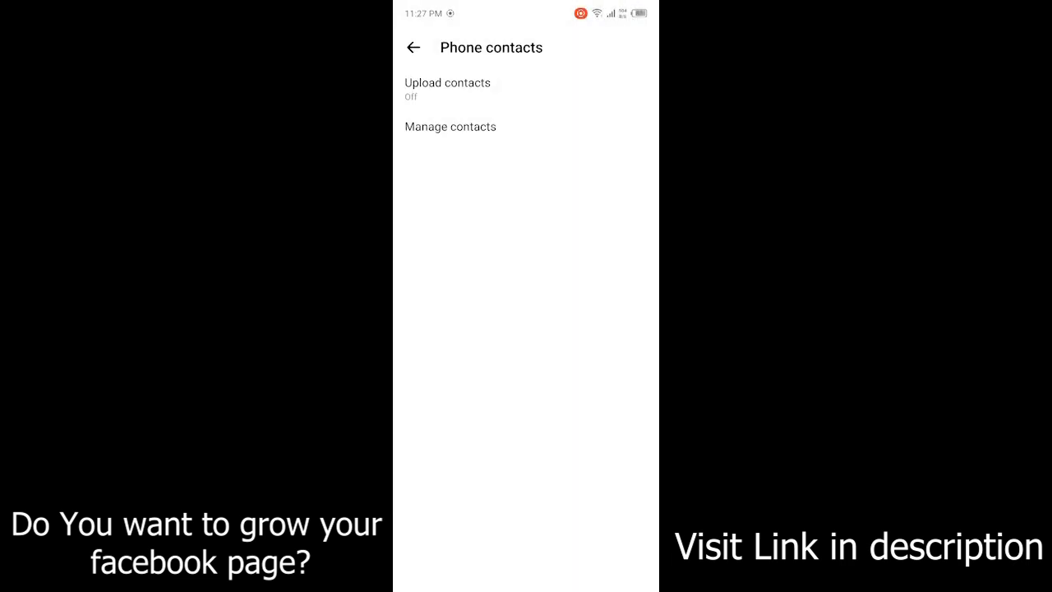
click(450, 126)
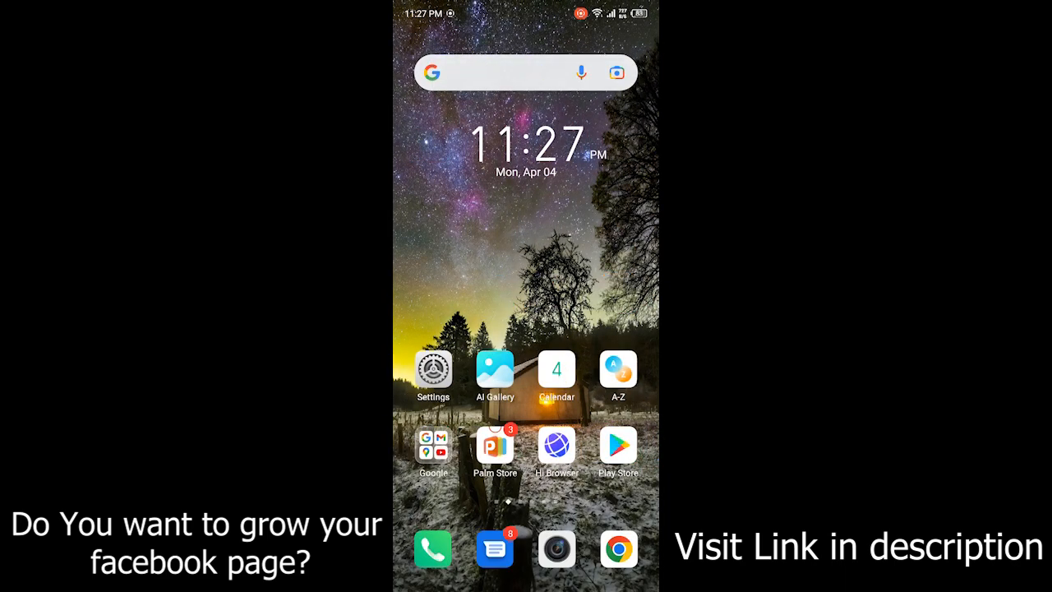
Exit Messenger and page through the home screen to the app drawer.
scroll(left, 3)
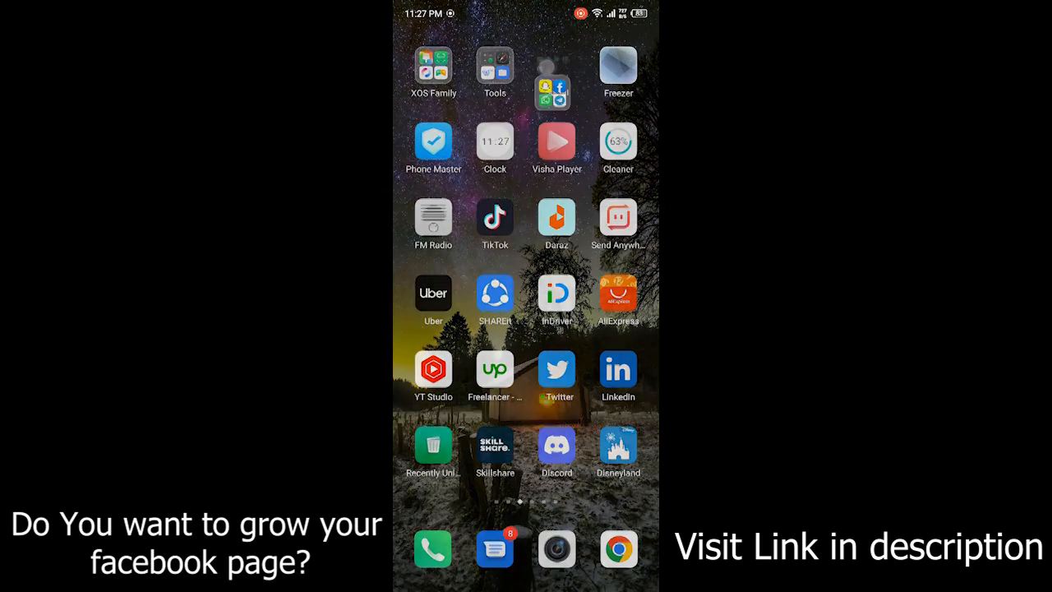